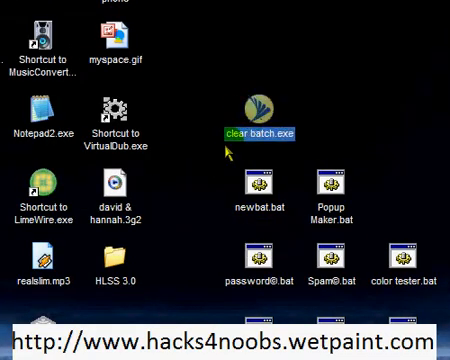
Step: Open the 'bat' folder from the desktop in Windows Explorer
left_click(250, 160)
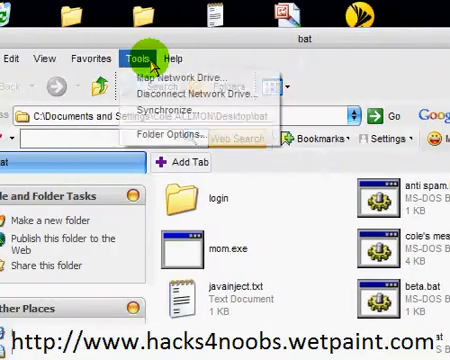
Step: Review the Folder Options view settings for the bat folder
left_click(180, 132)
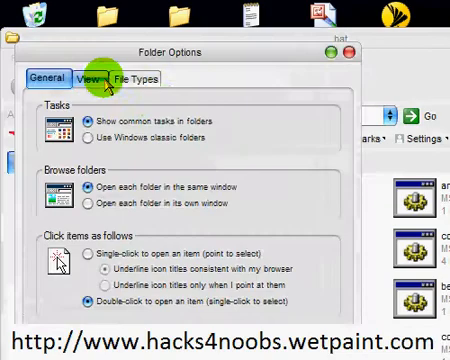
left_click(94, 76)
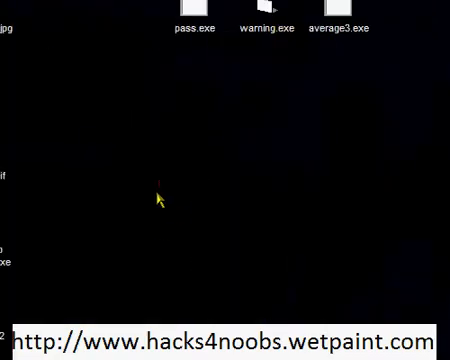
Step: Create a new text document on the desktop named 'test'
right_click(158, 198)
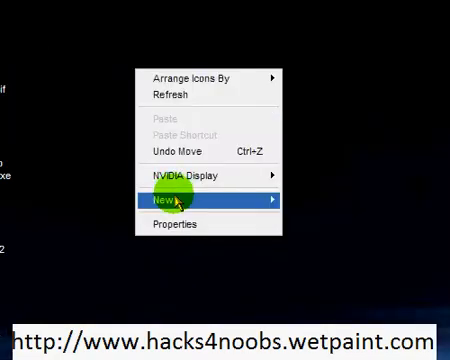
left_click(162, 204)
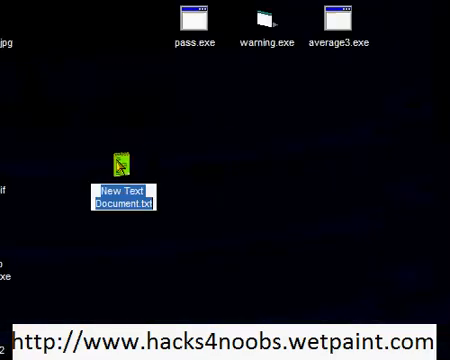
type("test")
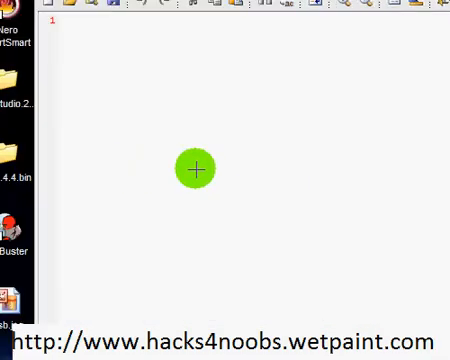
type("@")
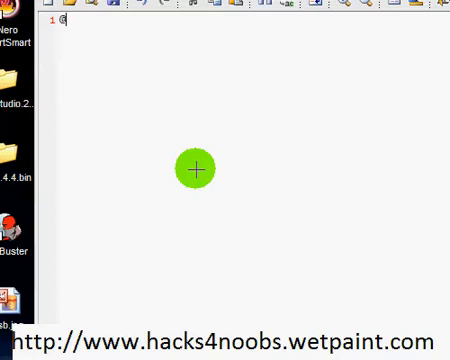
type("echo ff")
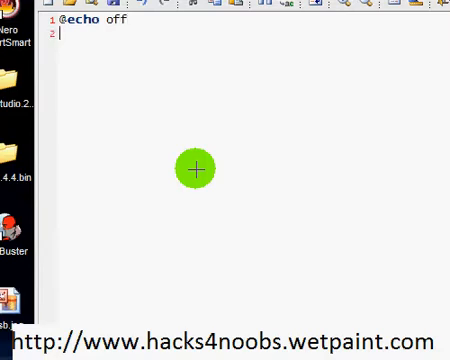
type("mo")
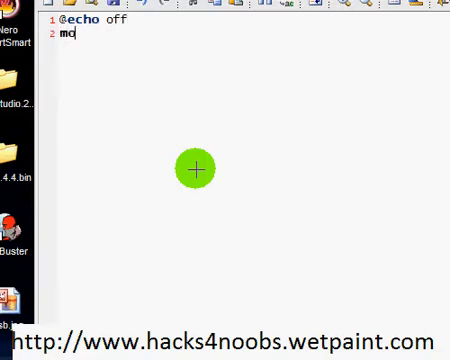
type("ve \"")
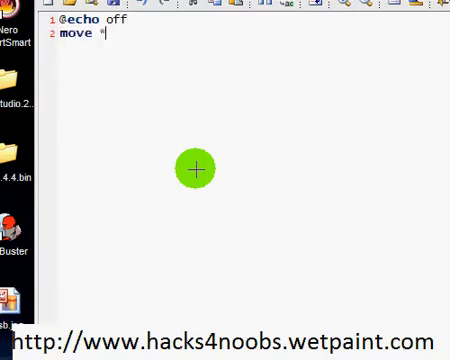
type("*.bat")
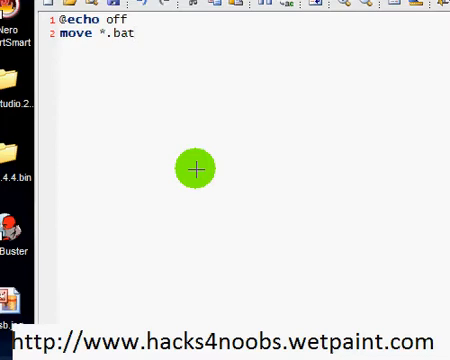
type("\"")
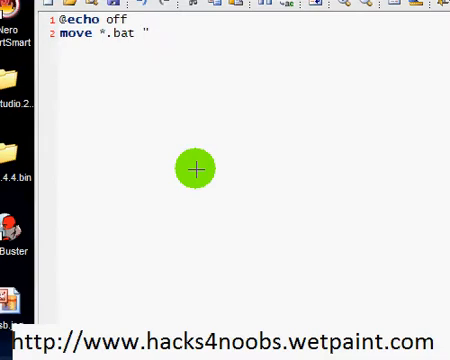
type("b")
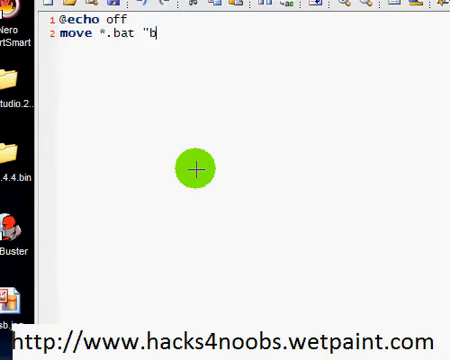
type("at\"")
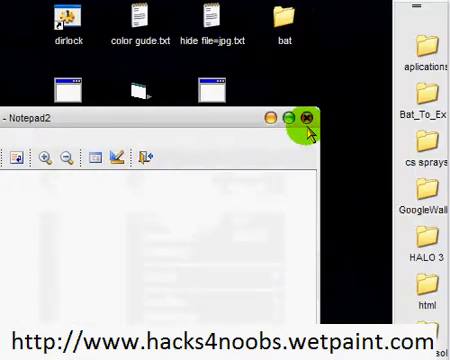
Step: Close the finished script and the bat folder after checking the moved batch files
left_click(306, 116)
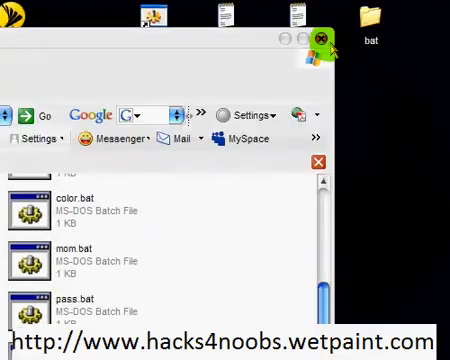
left_click(322, 36)
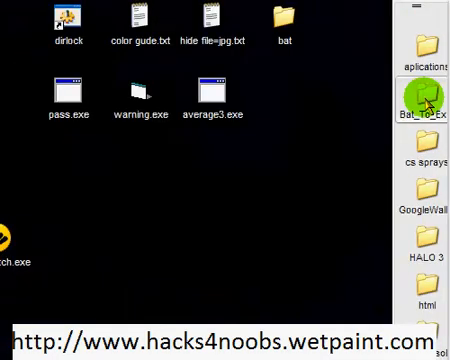
Step: Launch Bat_To_Exe_Converter.exe from its folder
double_click(428, 96)
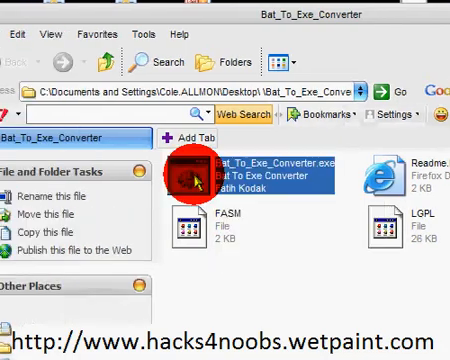
double_click(192, 172)
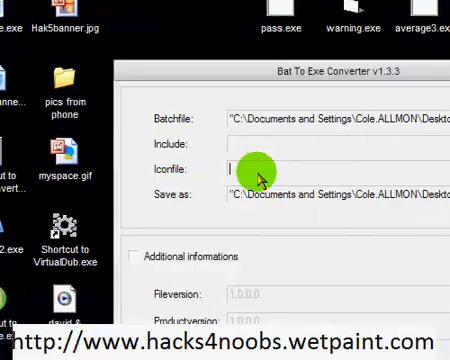
Step: Compile the selected test.bat into a Console application .exe
left_click(256, 170)
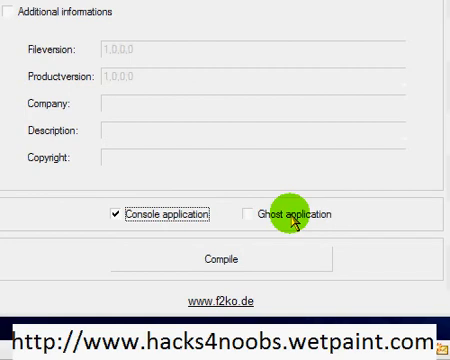
left_click(224, 260)
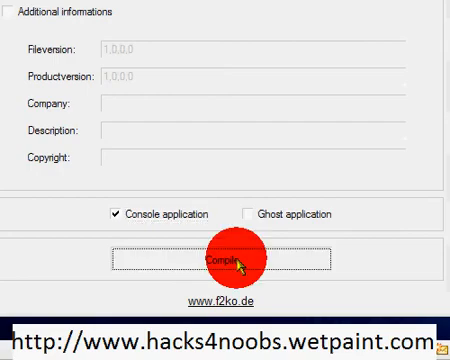